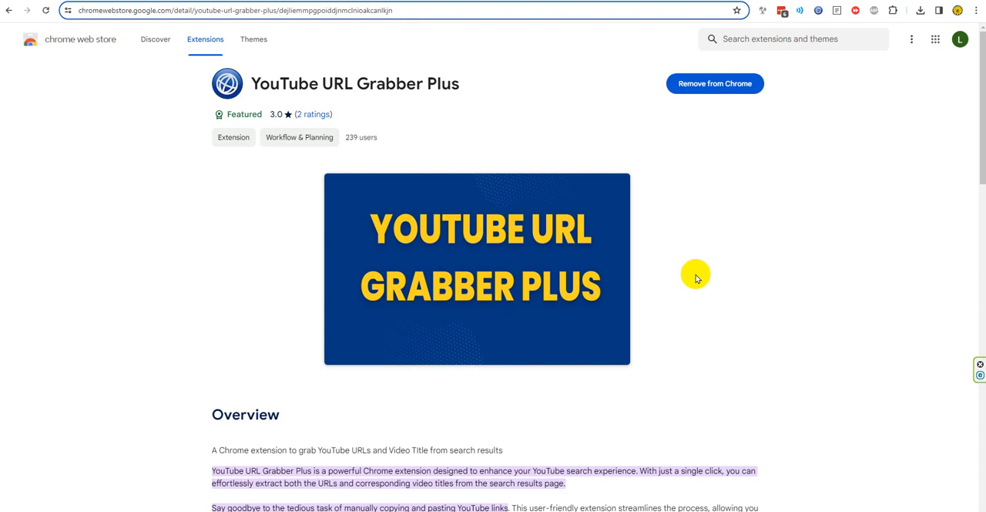
mouse_move(582, 237)
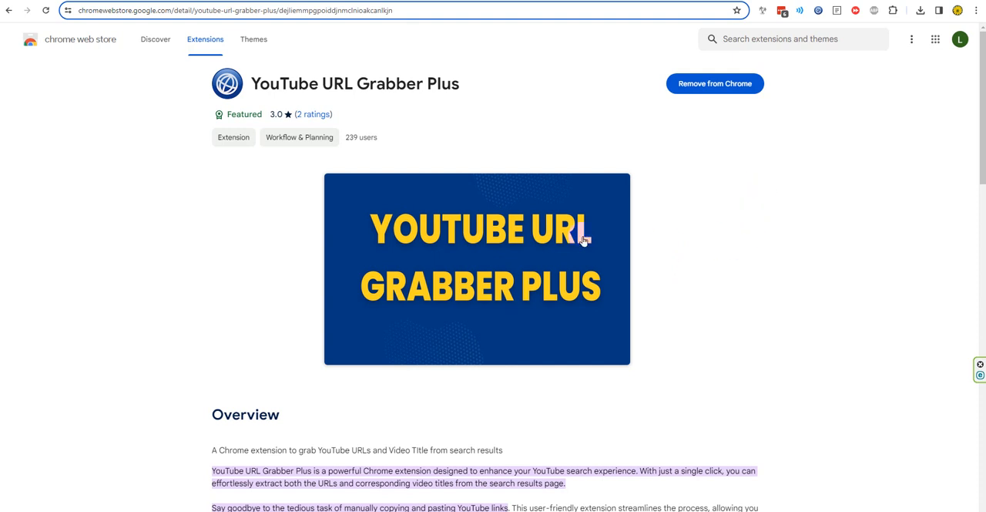
mouse_move(806, 28)
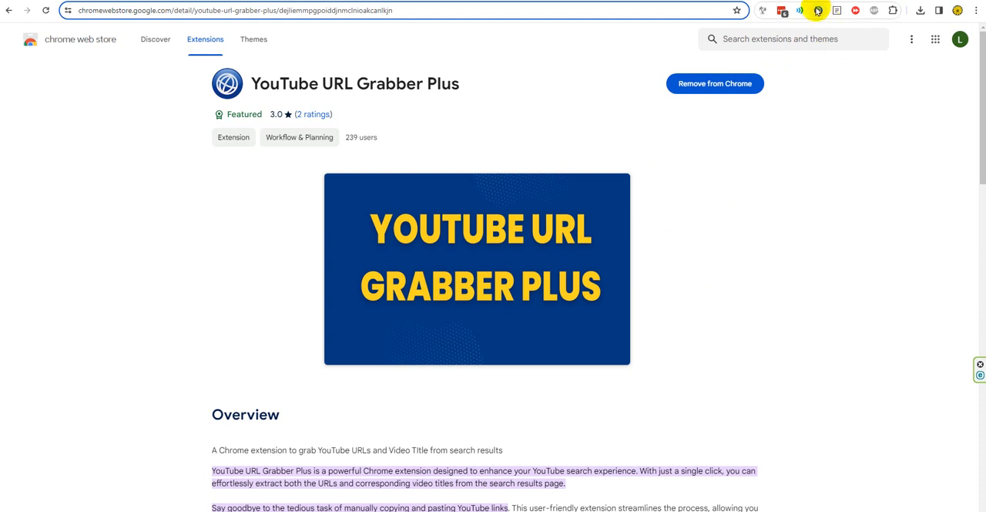
mouse_move(818, 9)
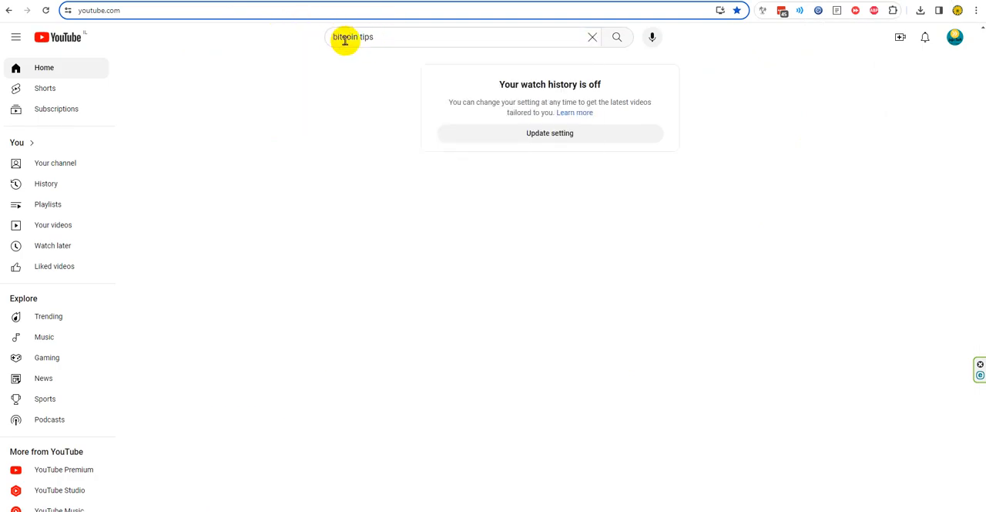
mouse_move(617, 36)
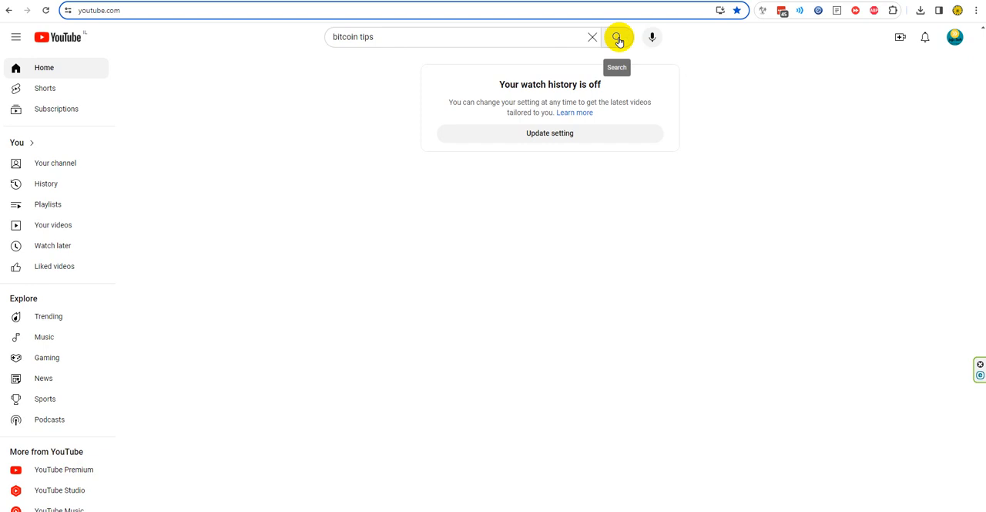
Run the 'bitcoin tips' search and scroll down so a long run of video results loads
click(616, 37)
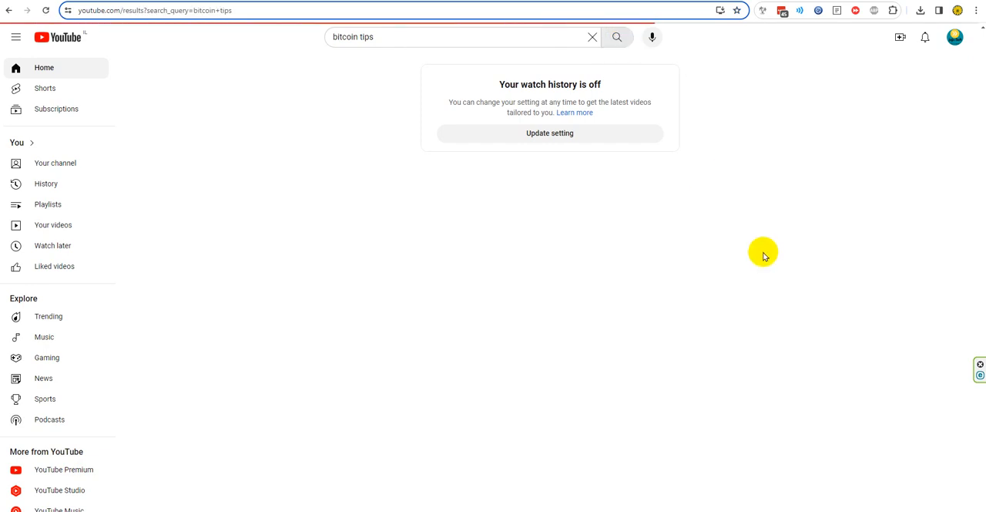
click(616, 37)
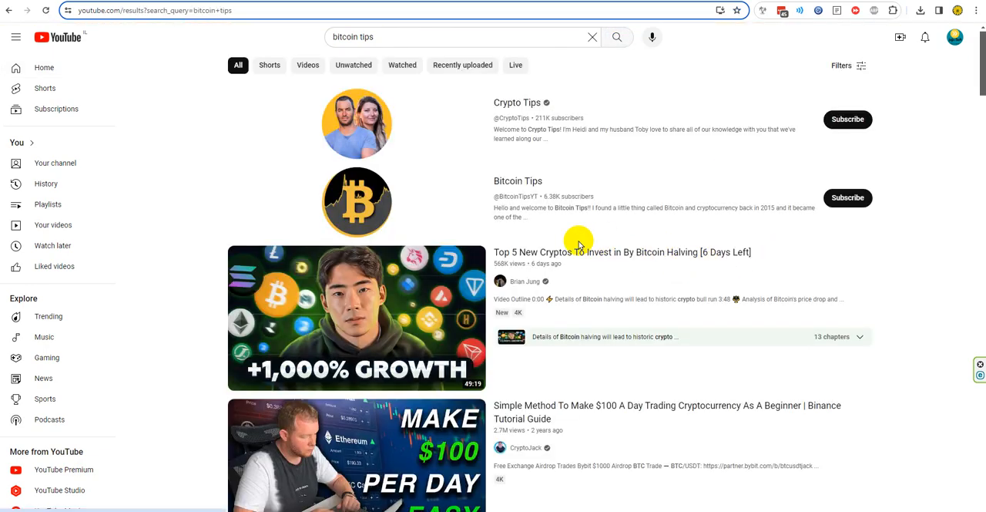
scroll(down, 3)
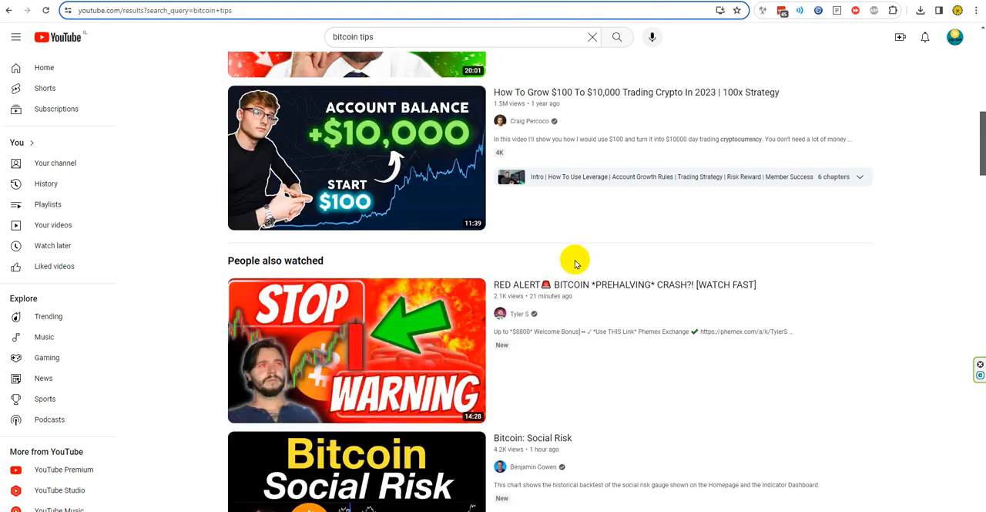
scroll(down, 3)
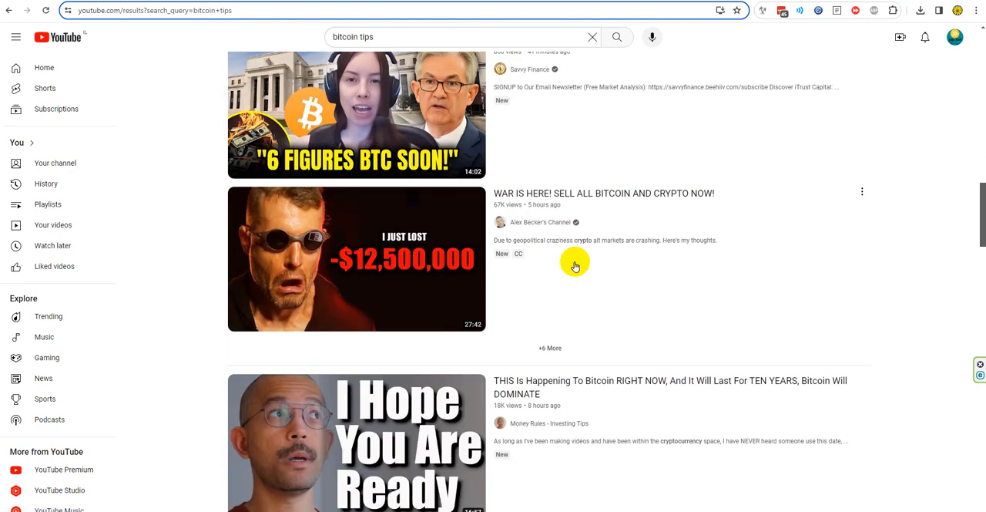
scroll(down, 3)
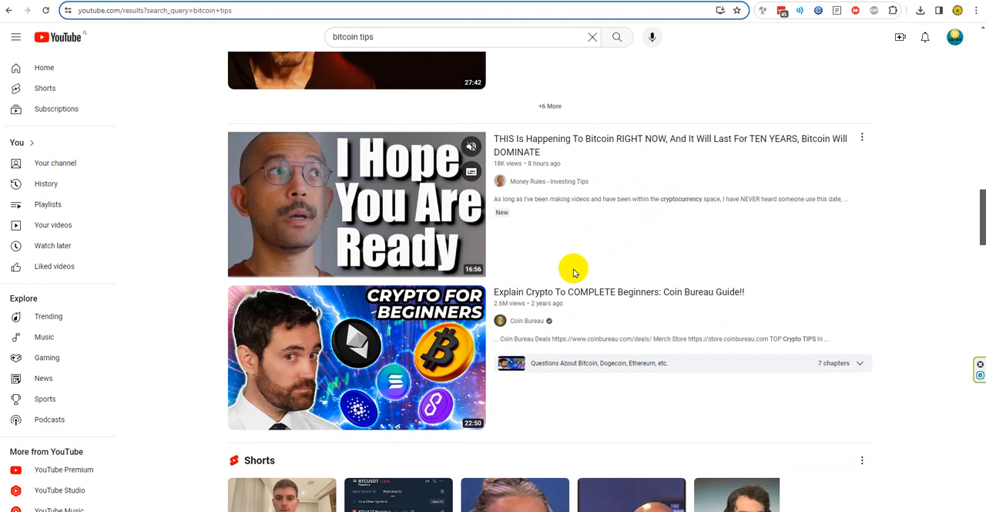
scroll(down, 3)
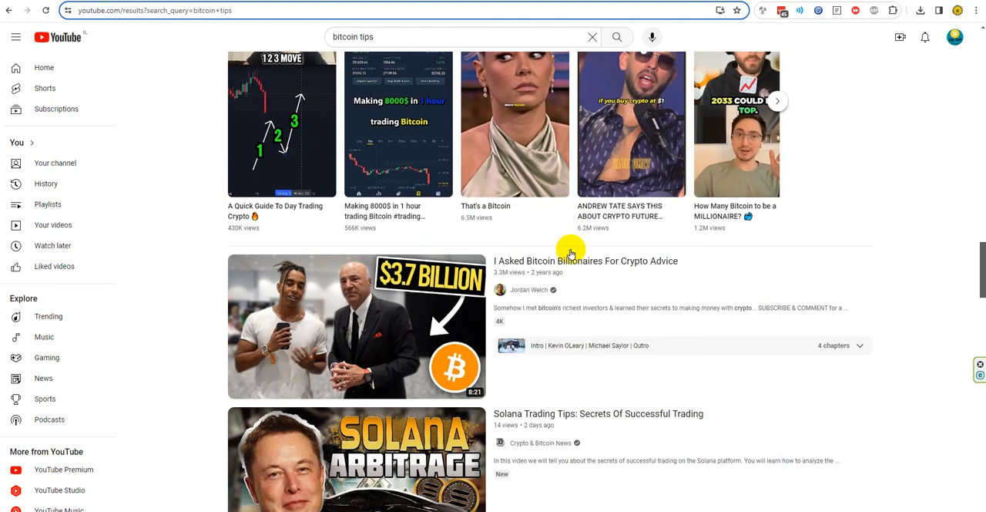
scroll(down, 3)
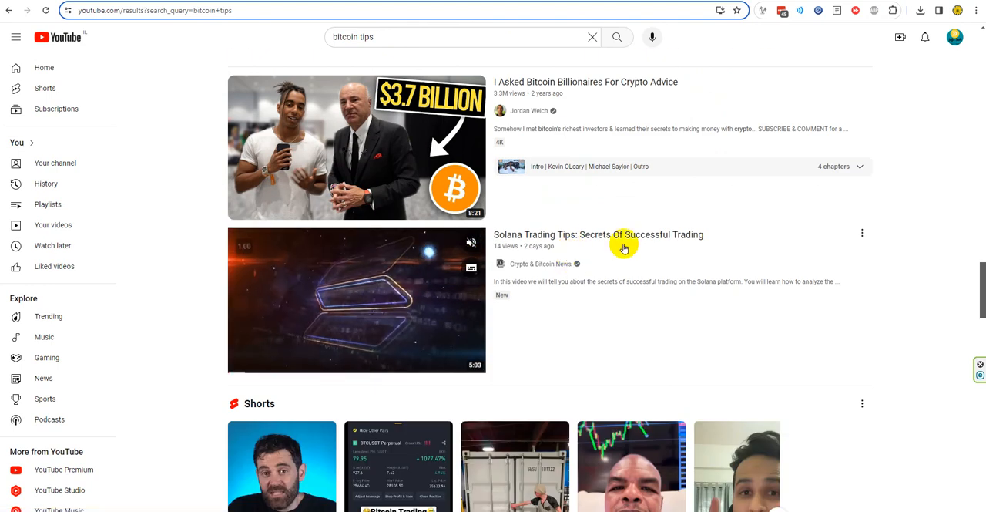
scroll(down, 3)
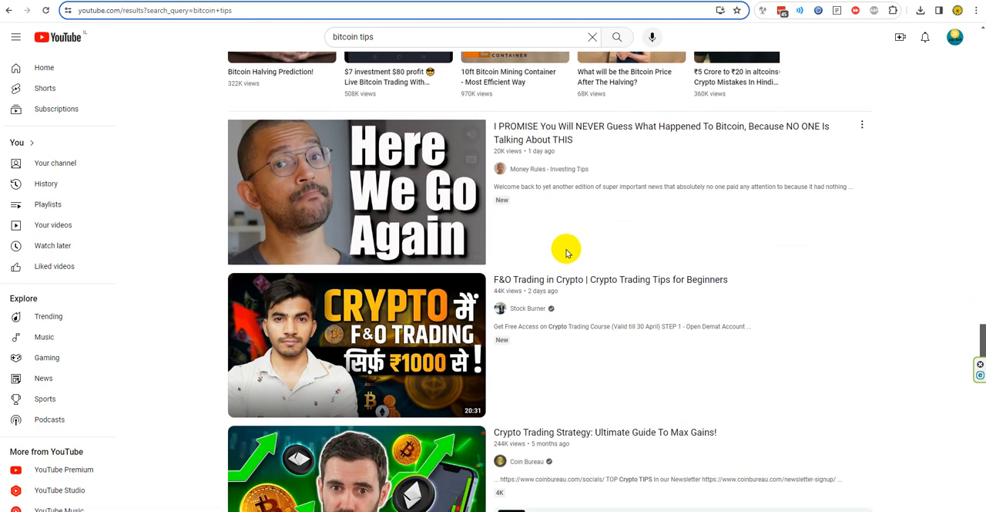
scroll(down, 3)
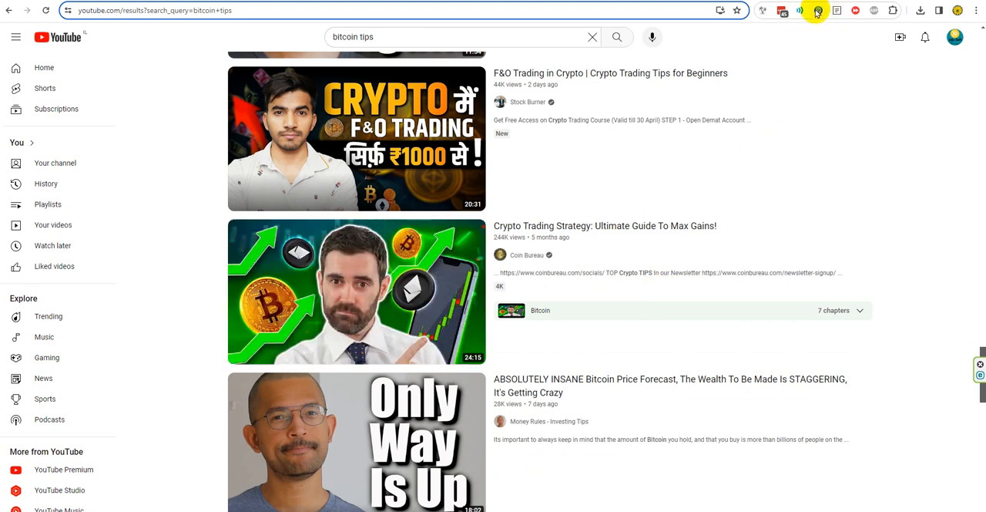
scroll(down, 3)
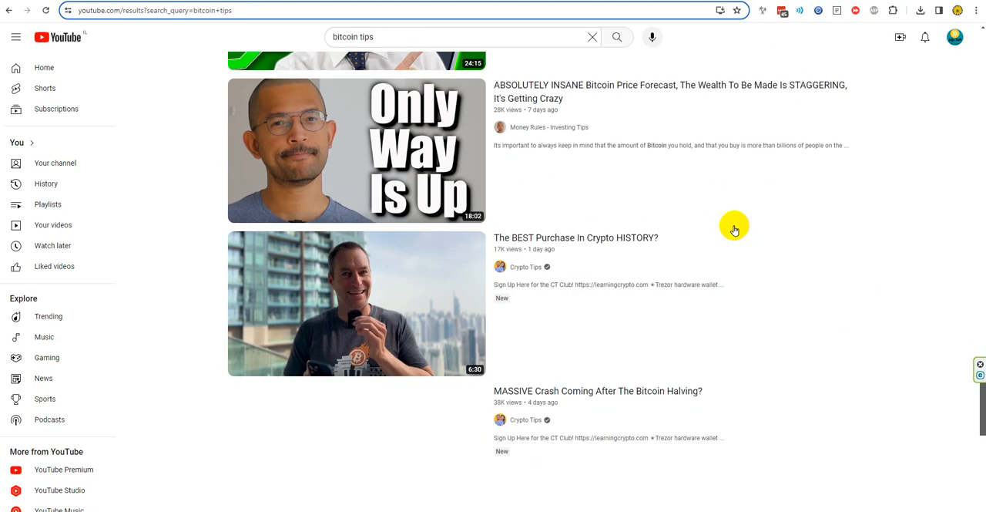
scroll(down, 3)
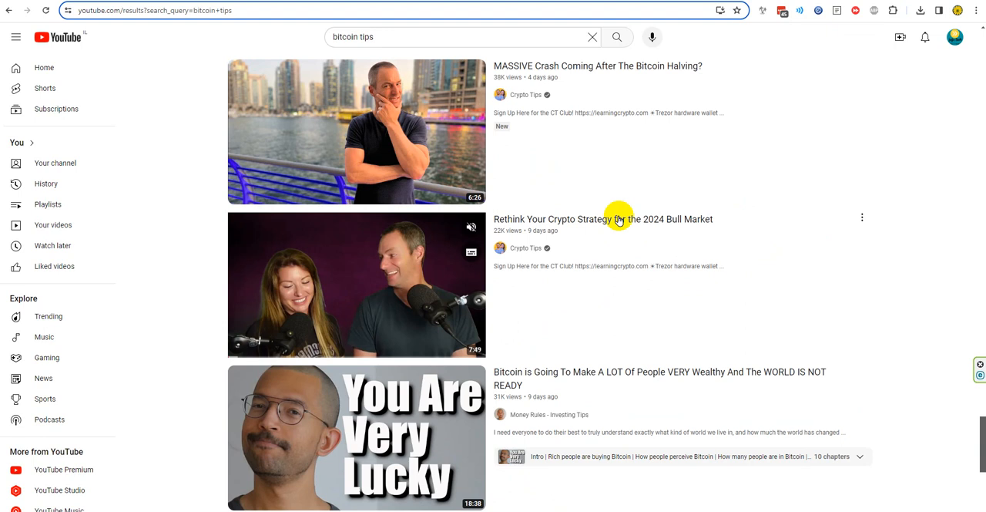
scroll(down, 3)
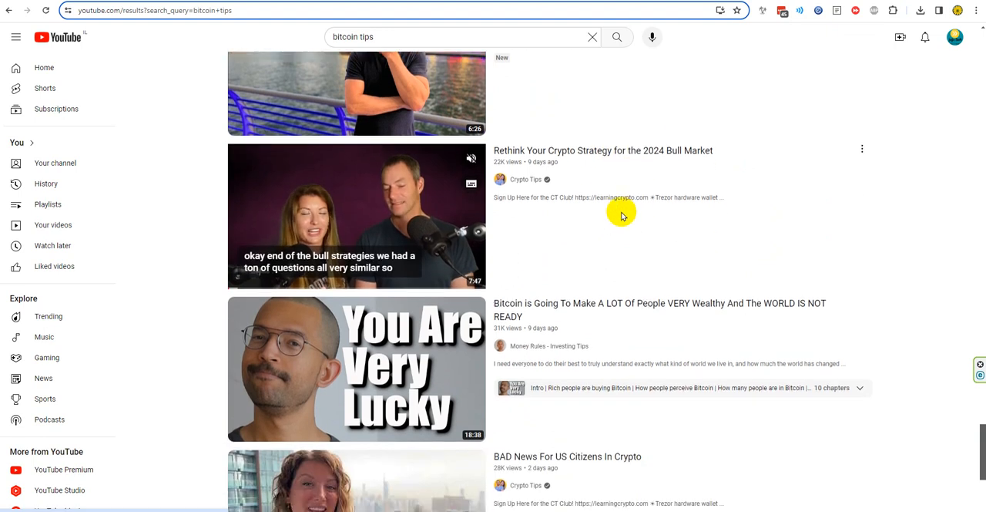
scroll(down, 3)
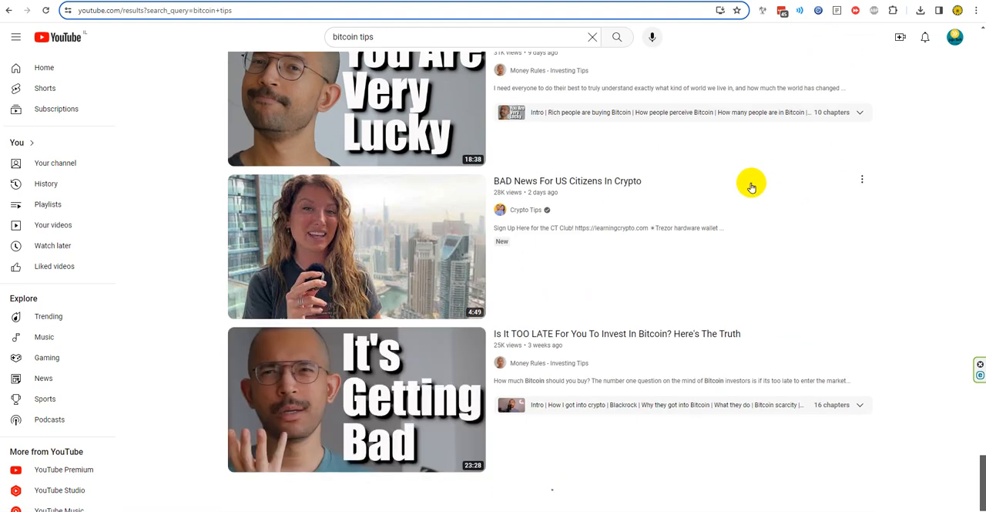
Grab the results' titles and URLs with the extension and save them as youtube_urls.csv in Desktop > downloads
click(818, 9)
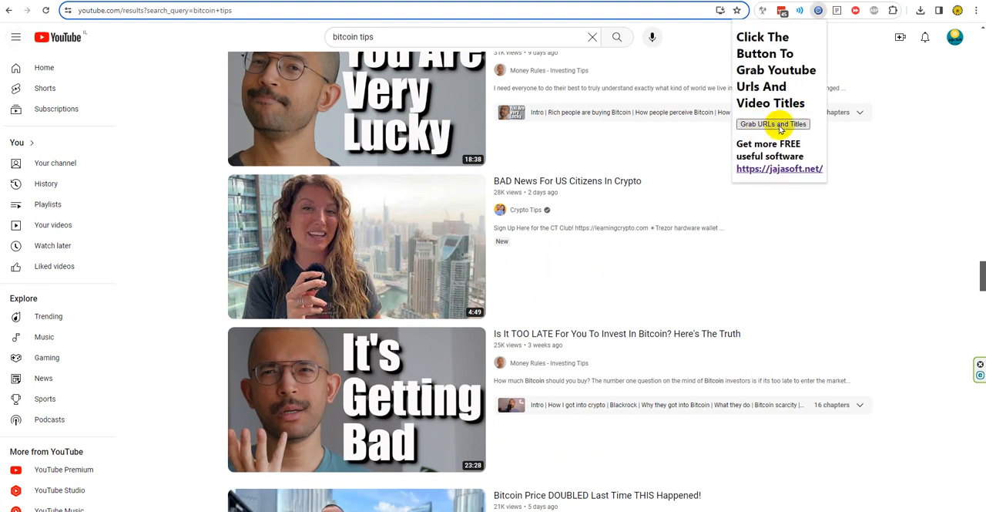
mouse_move(900, 249)
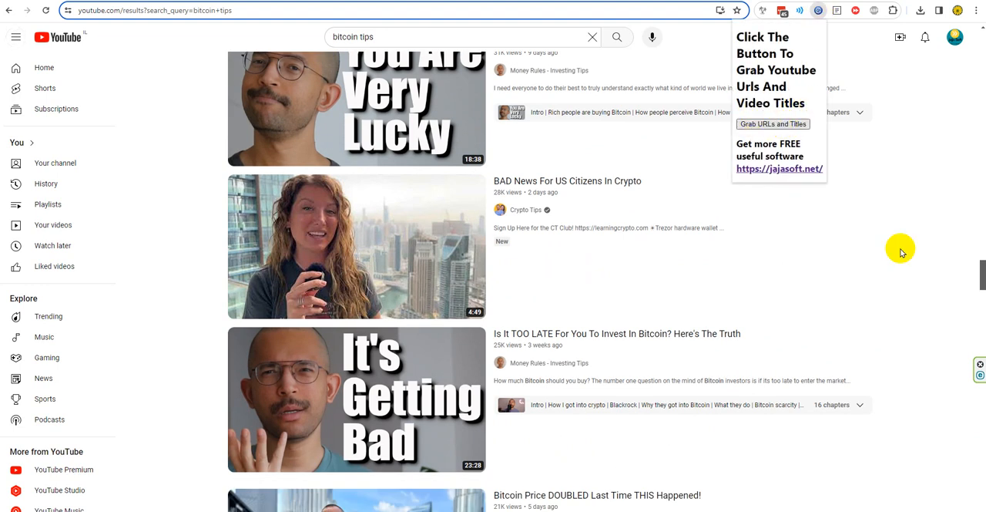
click(774, 124)
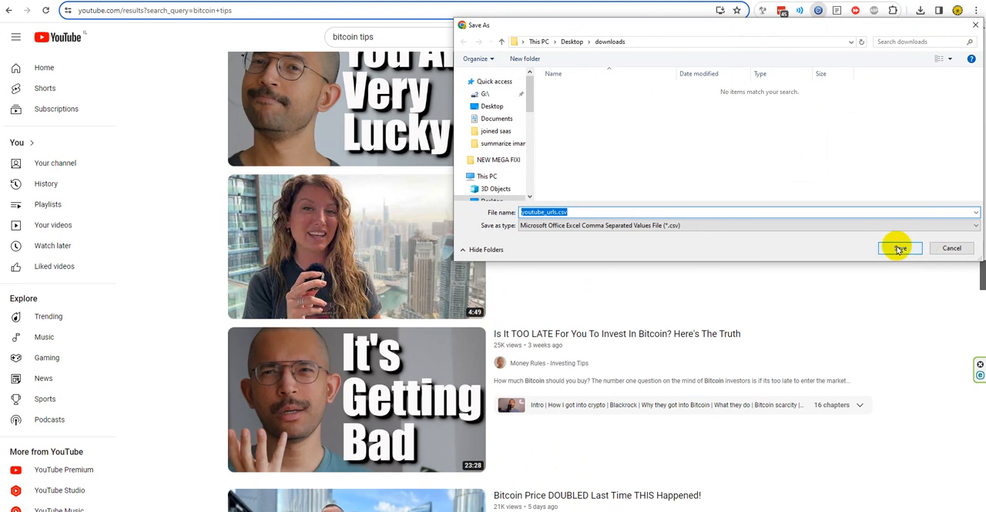
click(900, 247)
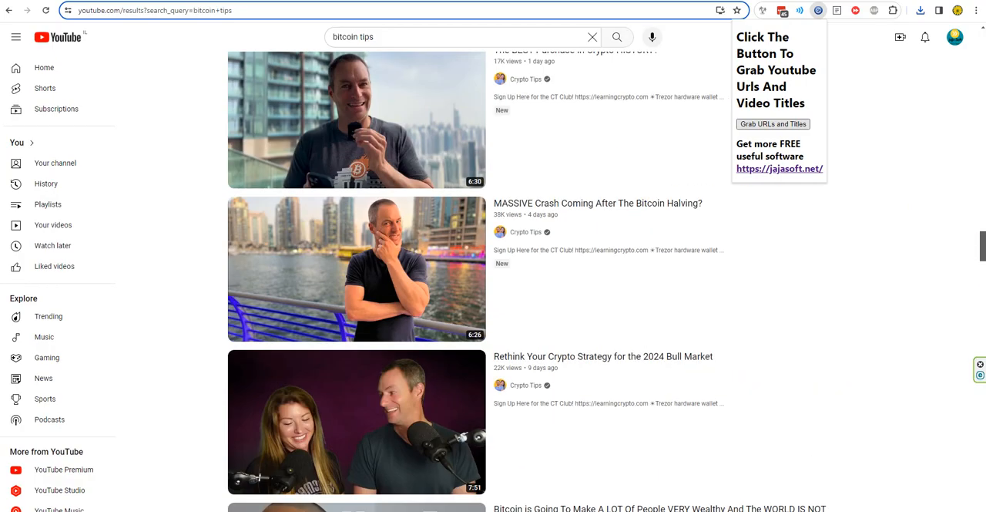
Scroll through the Title and URL columns of youtube_urls.csv in Excel
scroll(up, 3)
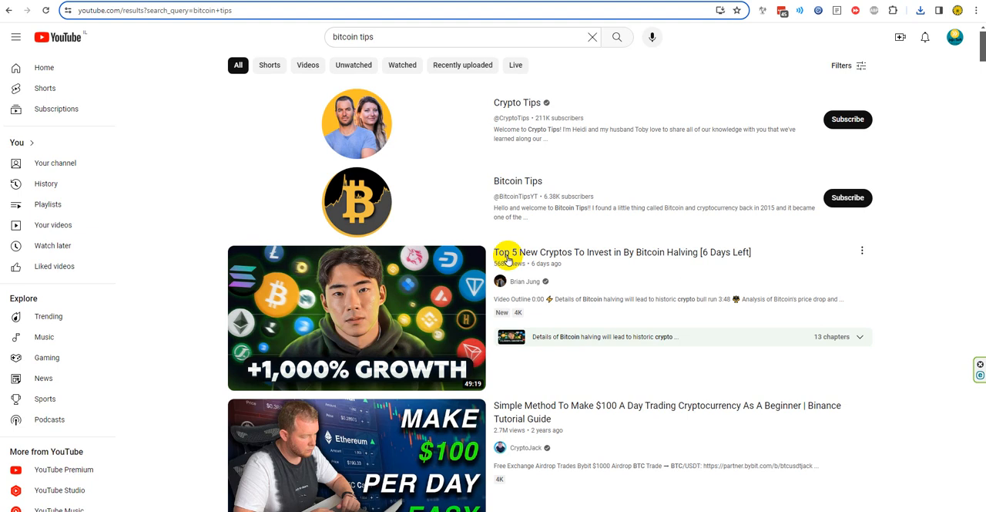
mouse_move(358, 318)
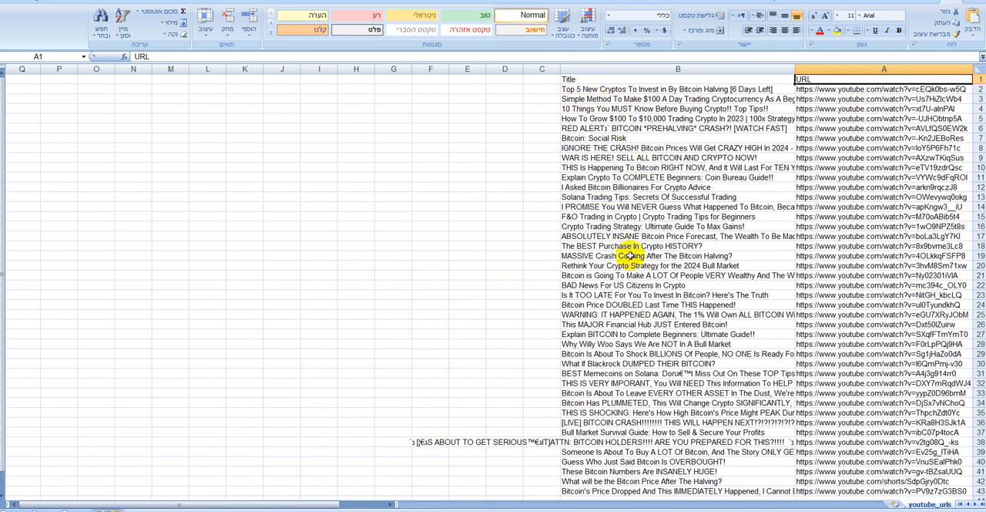
scroll(down, 3)
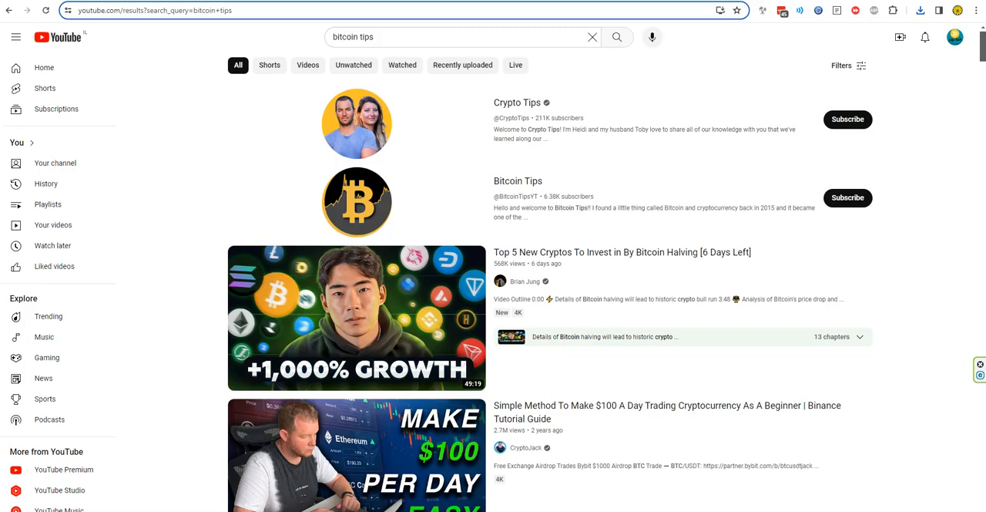
Scroll further down the bitcoin tips results so many more videos load
scroll(down, 3)
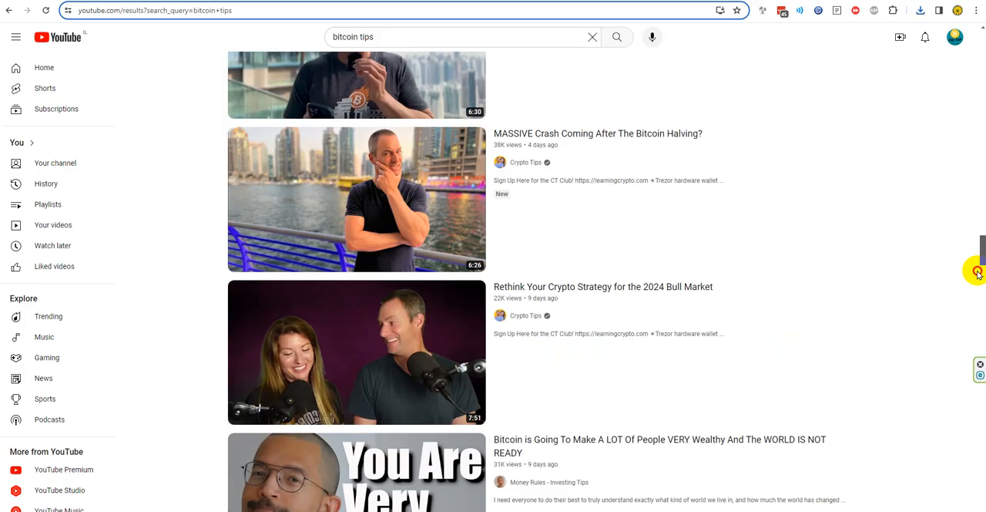
scroll(down, 3)
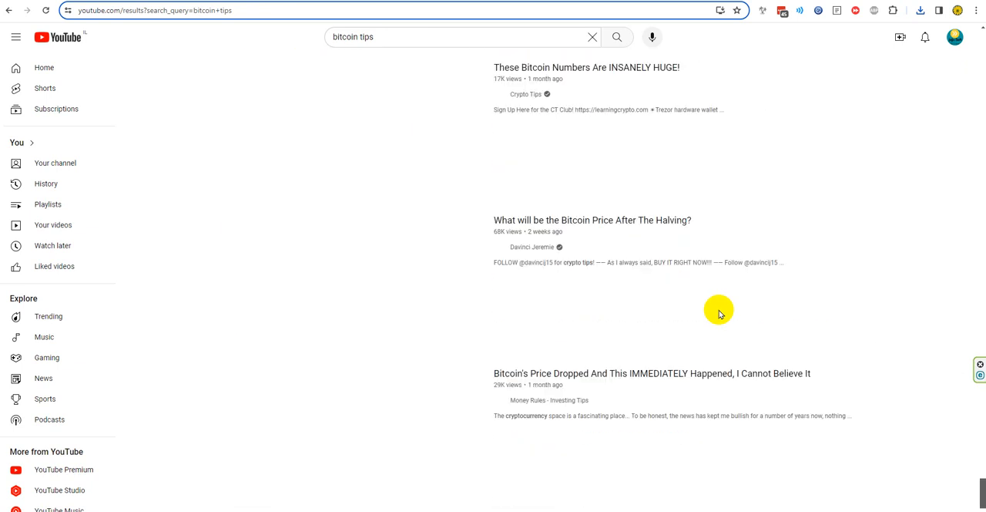
scroll(down, 3)
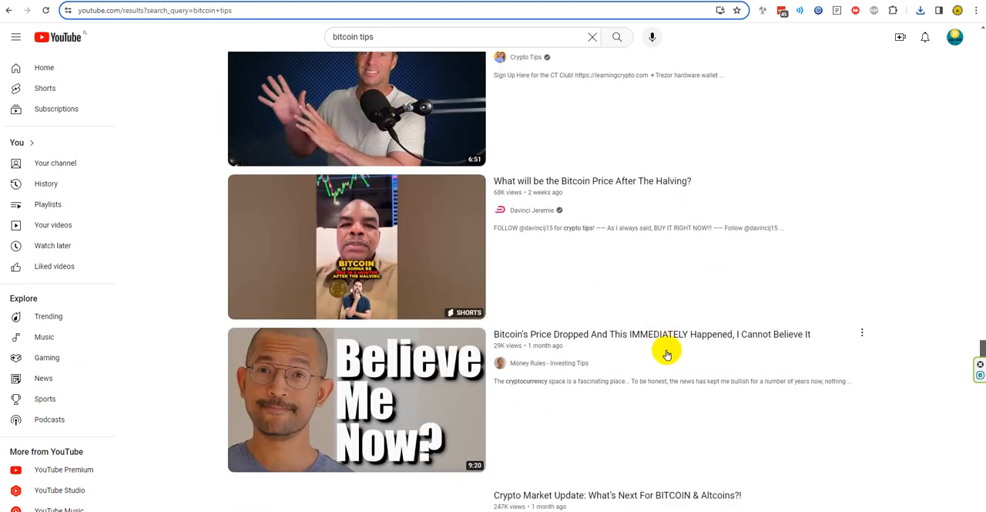
scroll(down, 3)
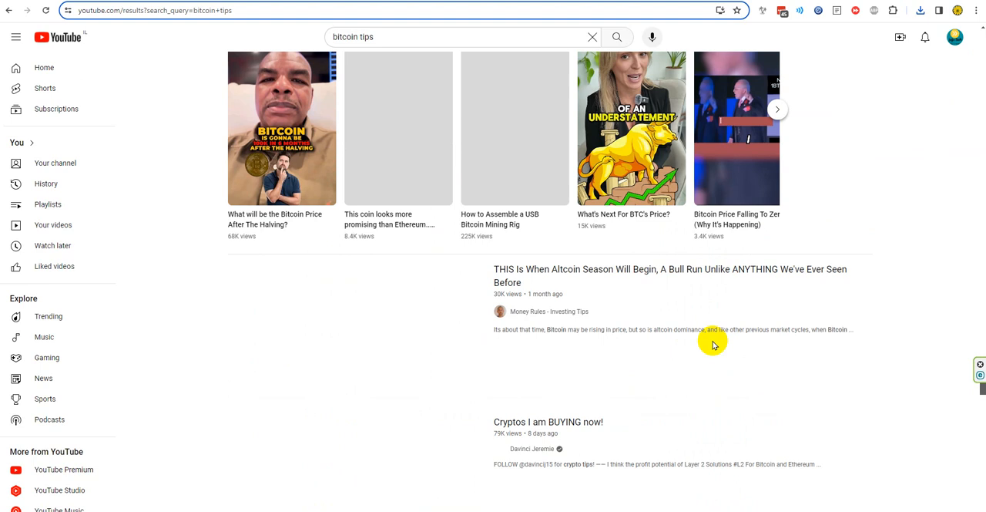
scroll(down, 3)
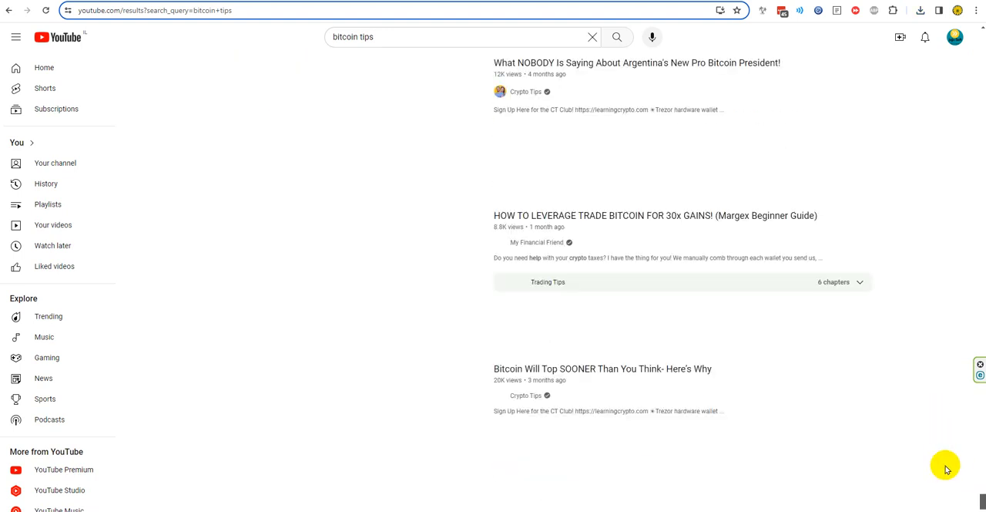
scroll(down, 3)
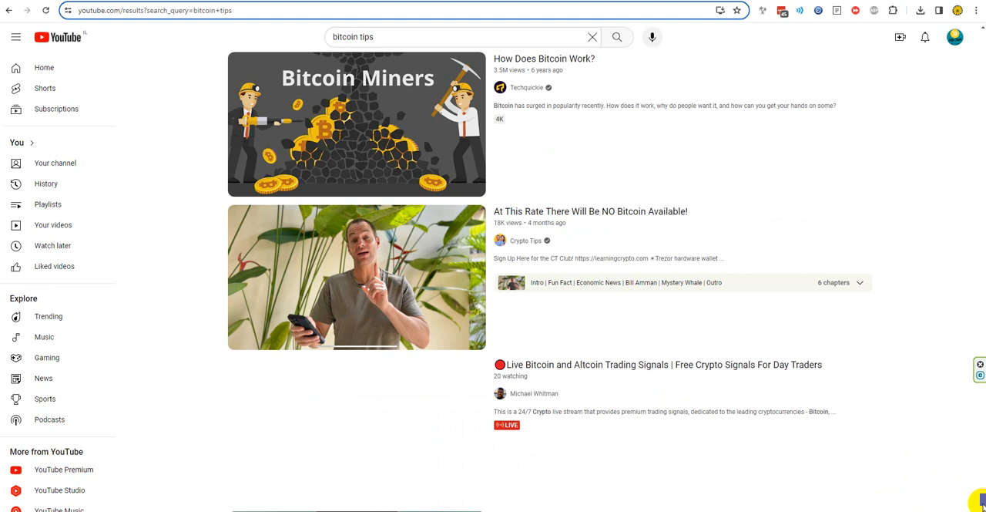
scroll(down, 3)
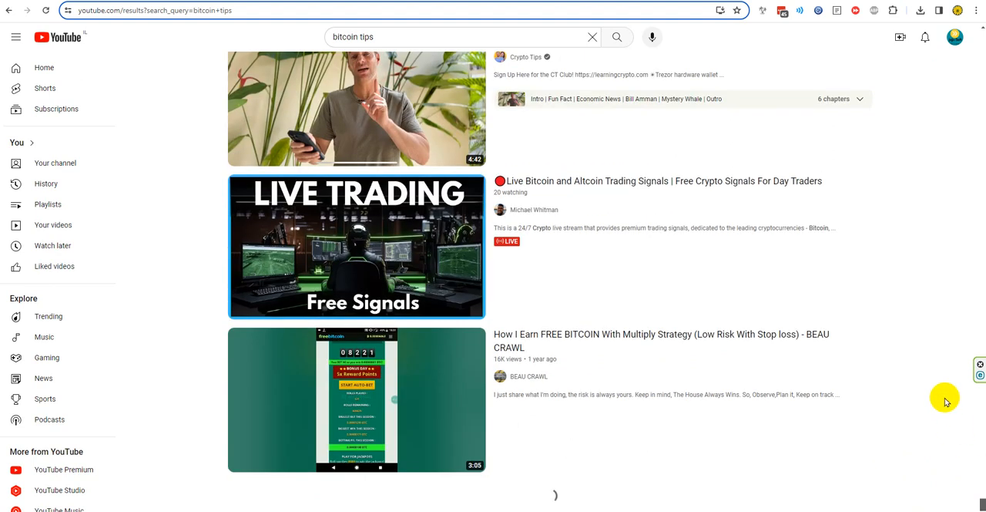
scroll(down, 3)
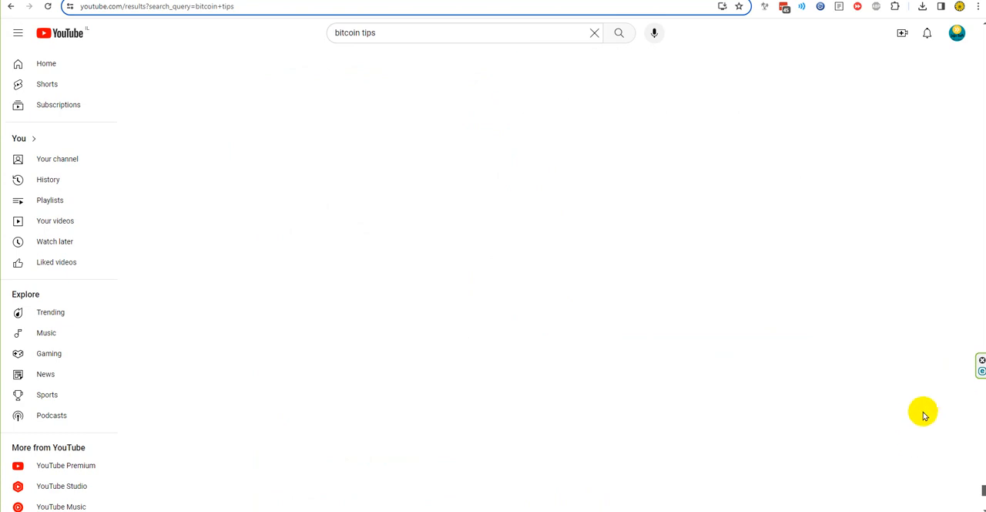
scroll(down, 3)
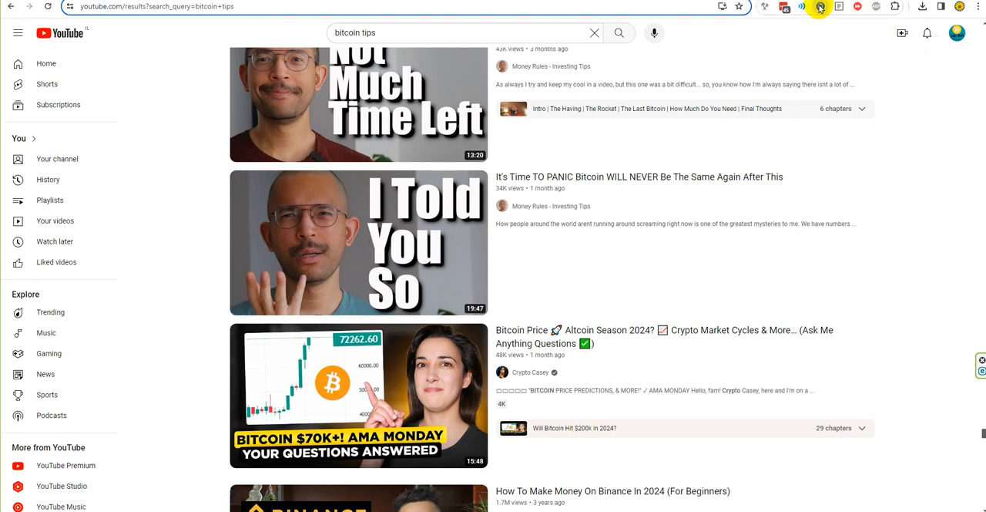
Grab the longer list of titles and URLs and save it as a second CSV in downloads
click(820, 6)
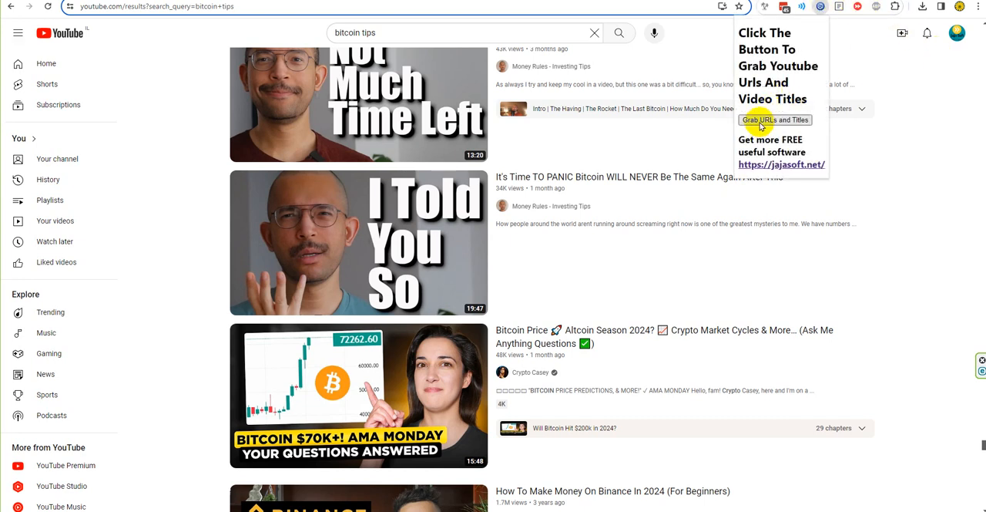
click(774, 120)
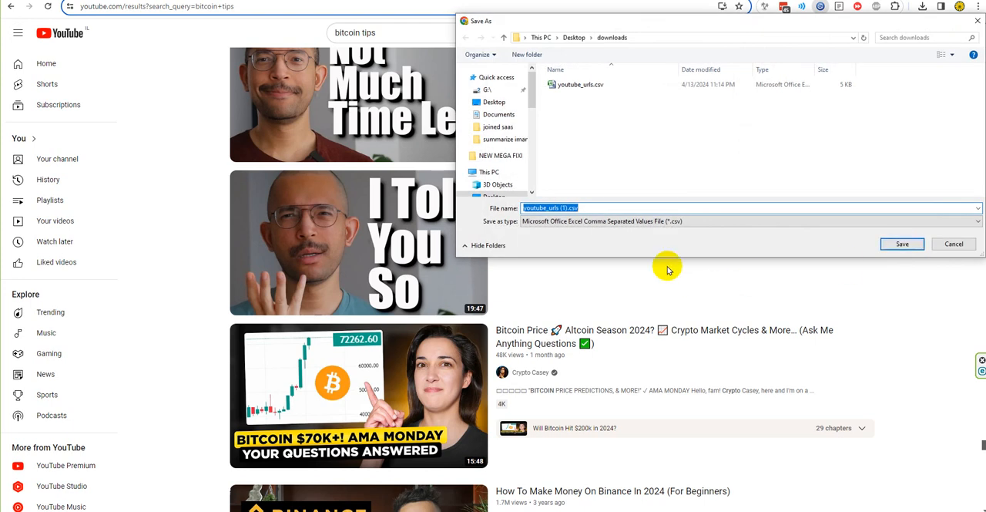
click(901, 244)
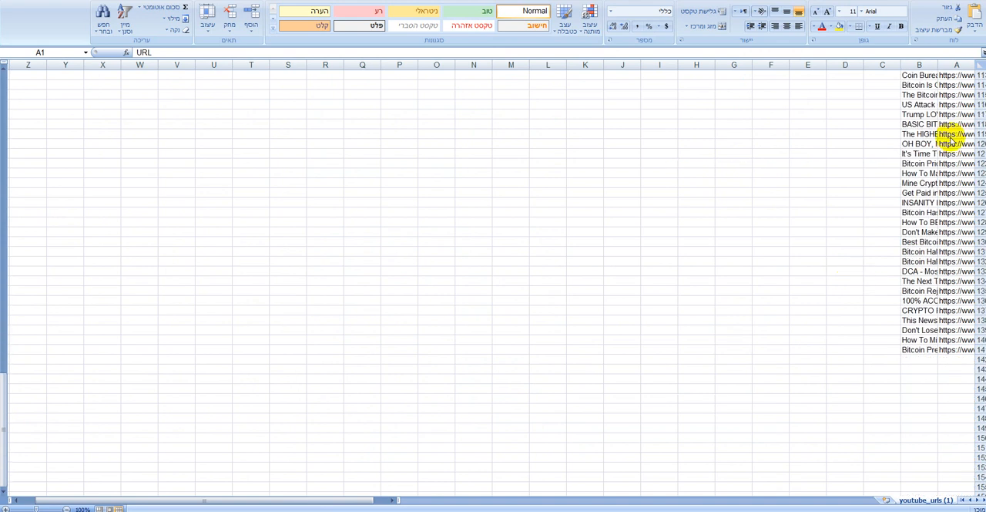
mouse_move(351, 491)
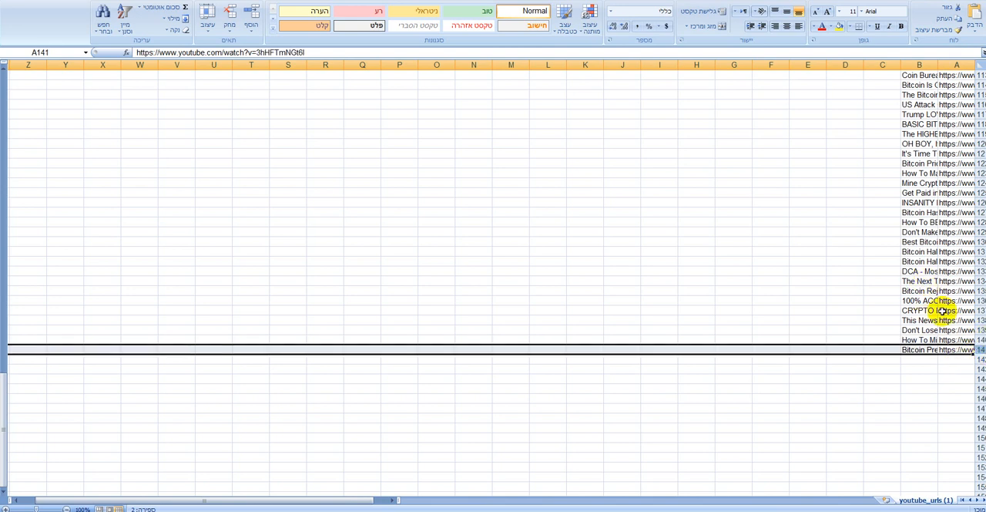
mouse_move(622, 201)
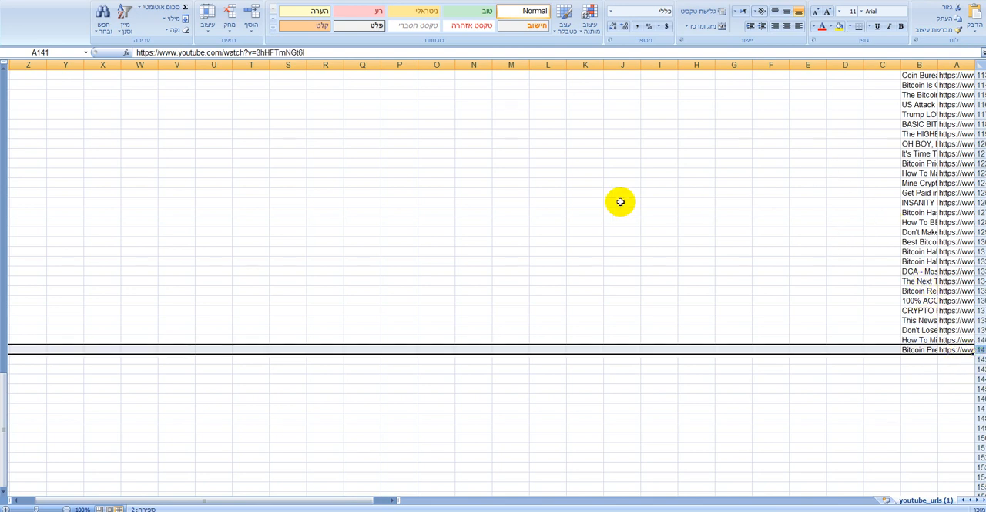